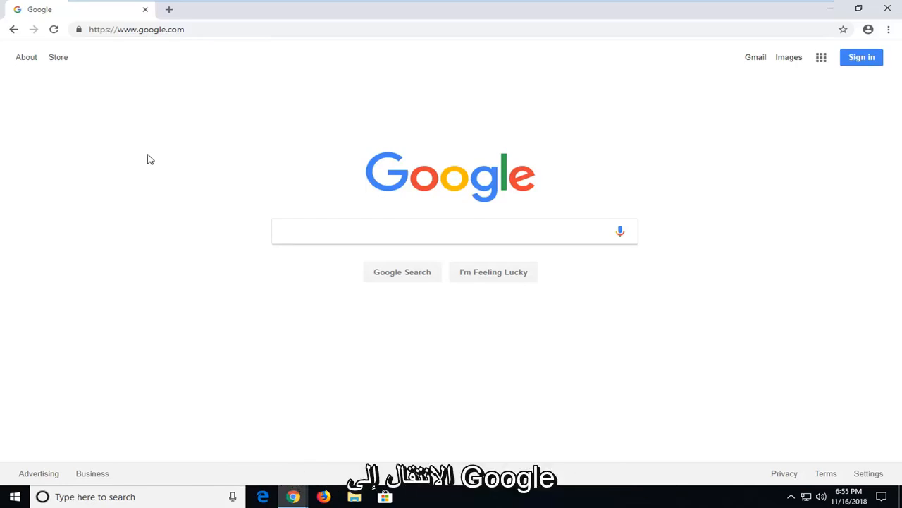
mouse_move(336, 129)
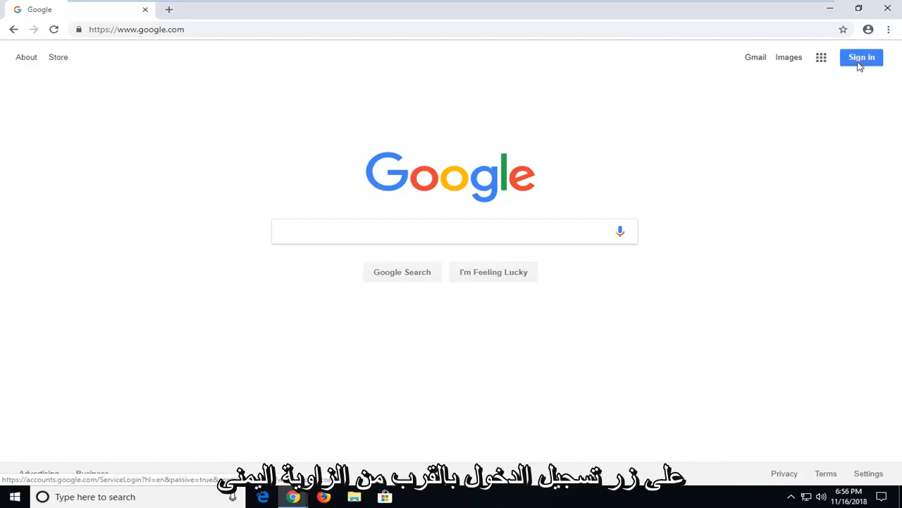
Step: Start Google account sign-in from the google.com top-right Sign in button
left_click(862, 57)
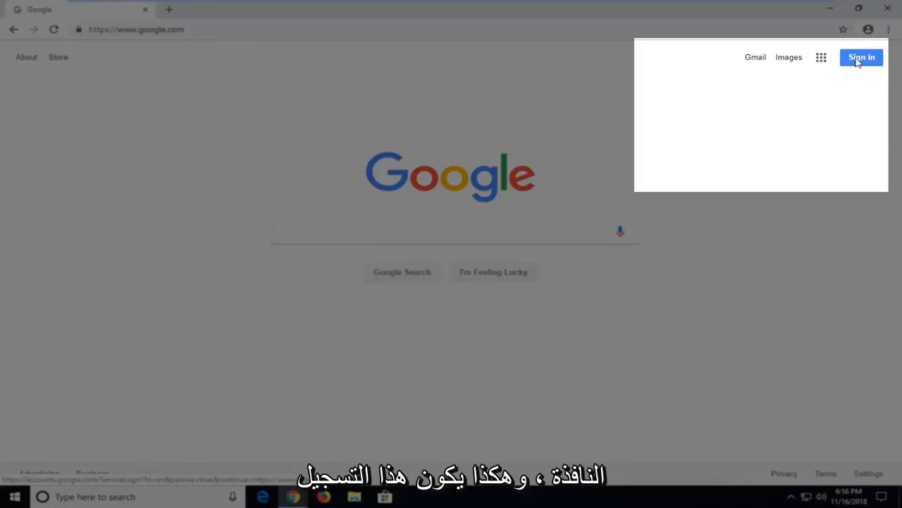
left_click(860, 56)
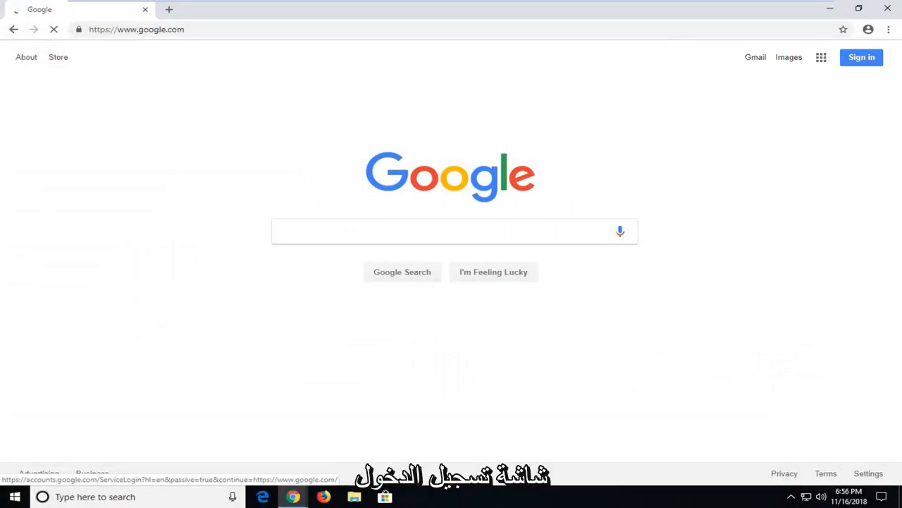
left_click(861, 56)
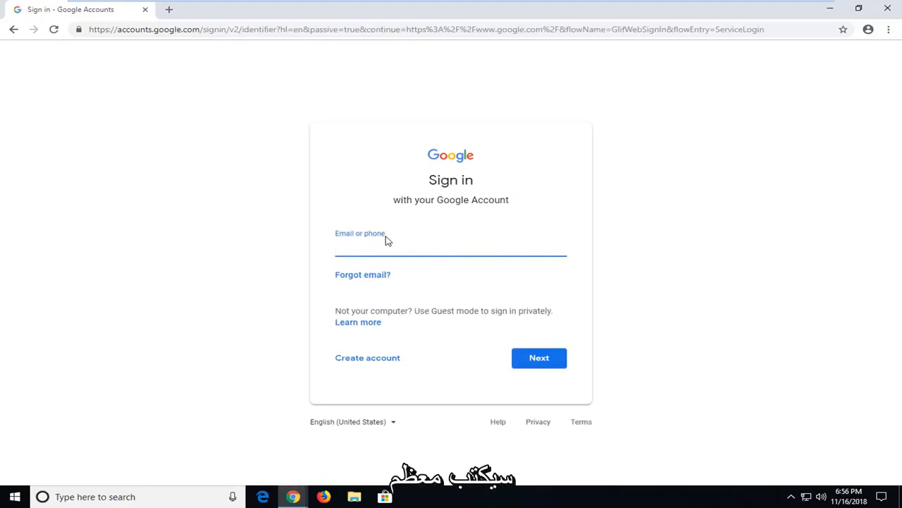
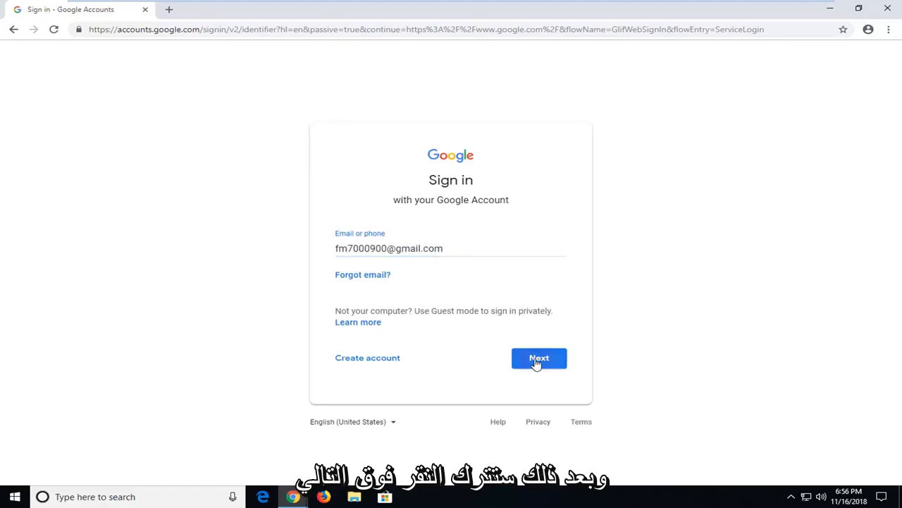
left_click(539, 358)
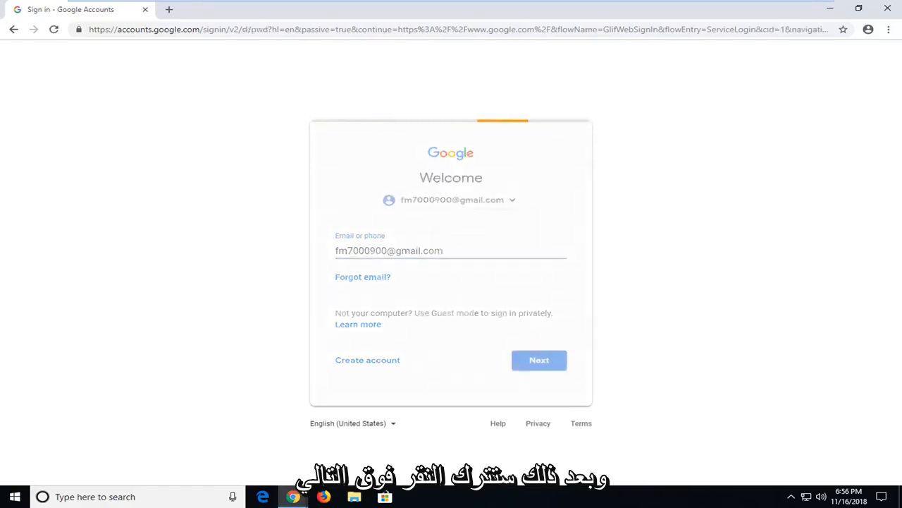
left_click(539, 359)
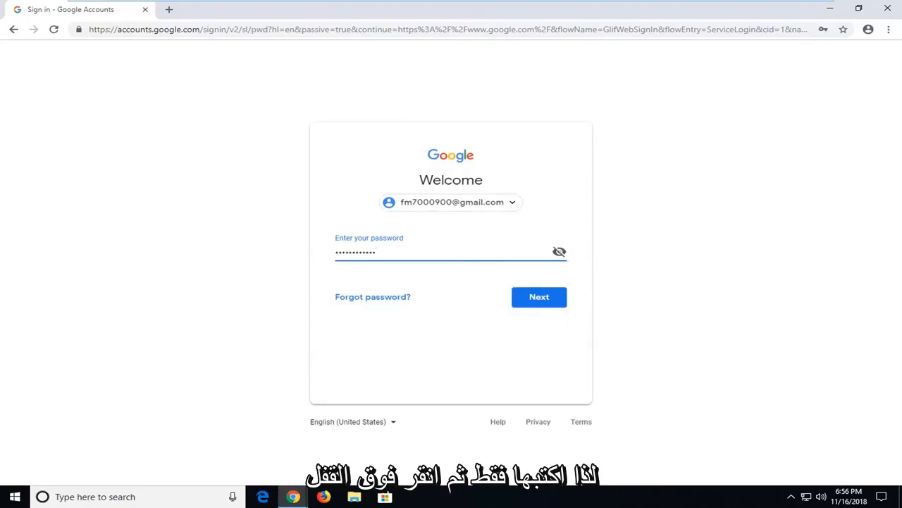
left_click(539, 297)
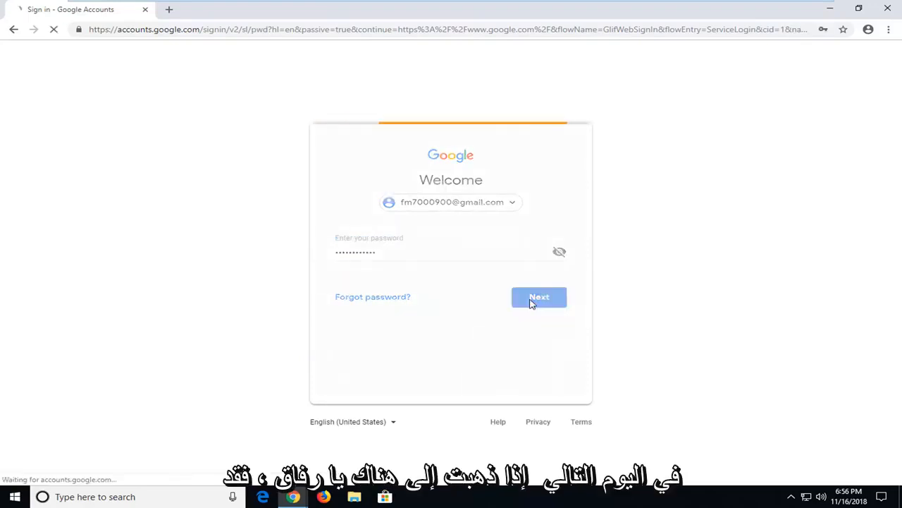
left_click(539, 296)
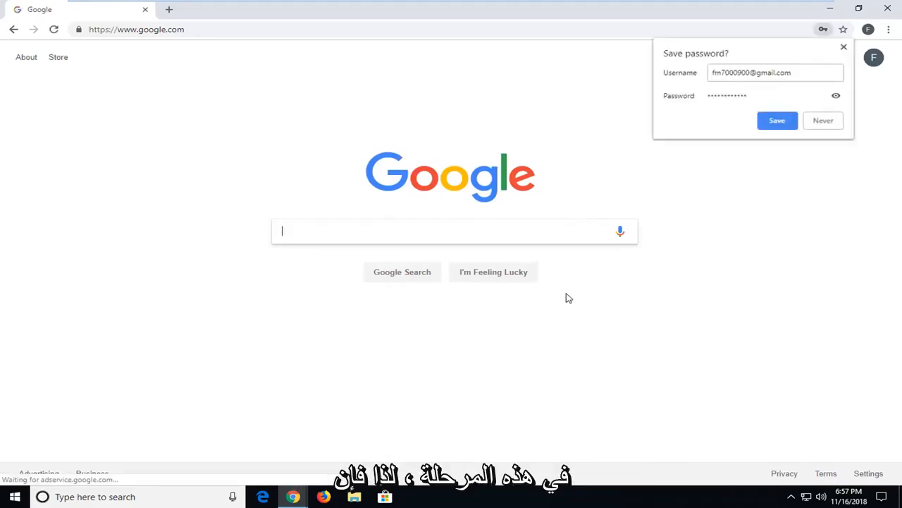
mouse_move(649, 285)
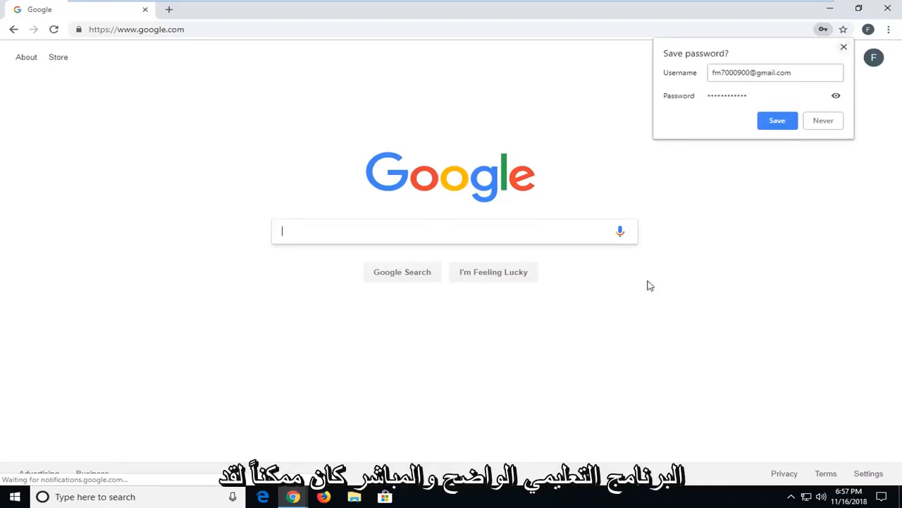